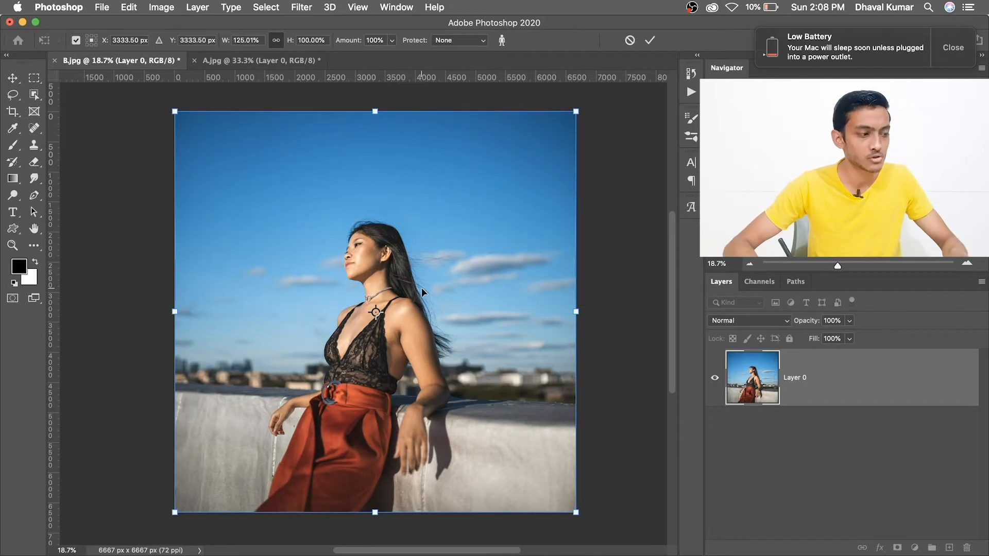
- Cancel the unprotected Content-Aware Scale so the woman's photo returns to its narrow width
click(13, 78)
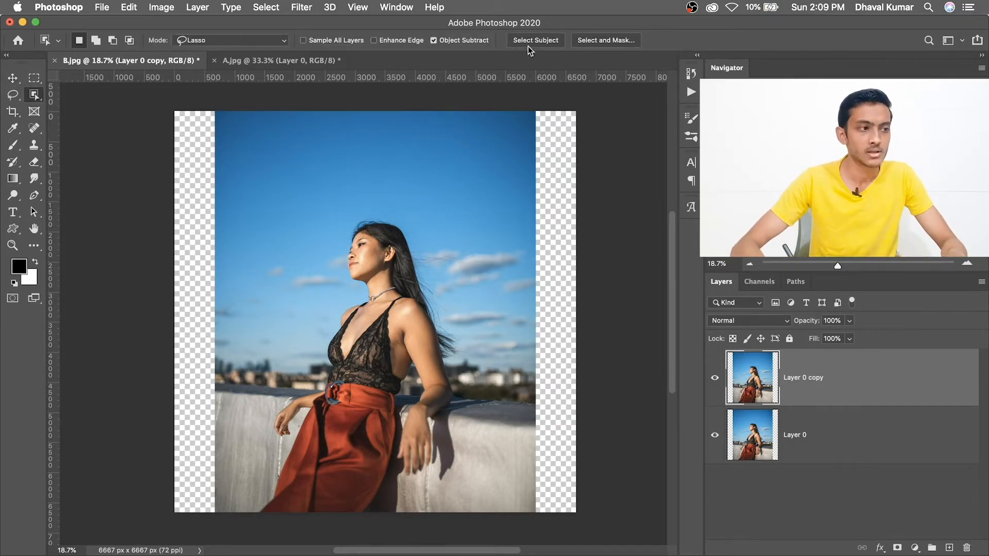
- Select the woman with Select Subject and save her outline as a channel named 'Subject'
click(535, 39)
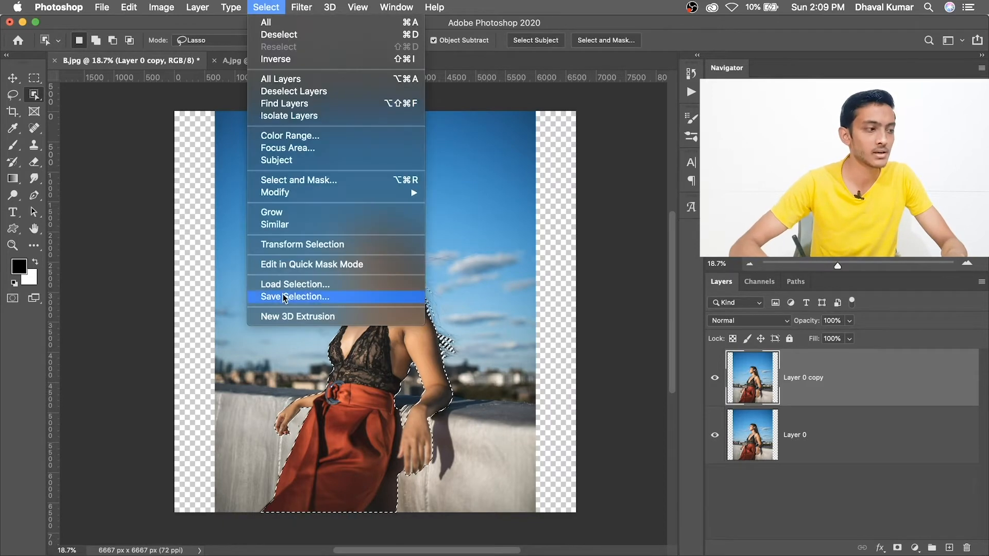
click(295, 297)
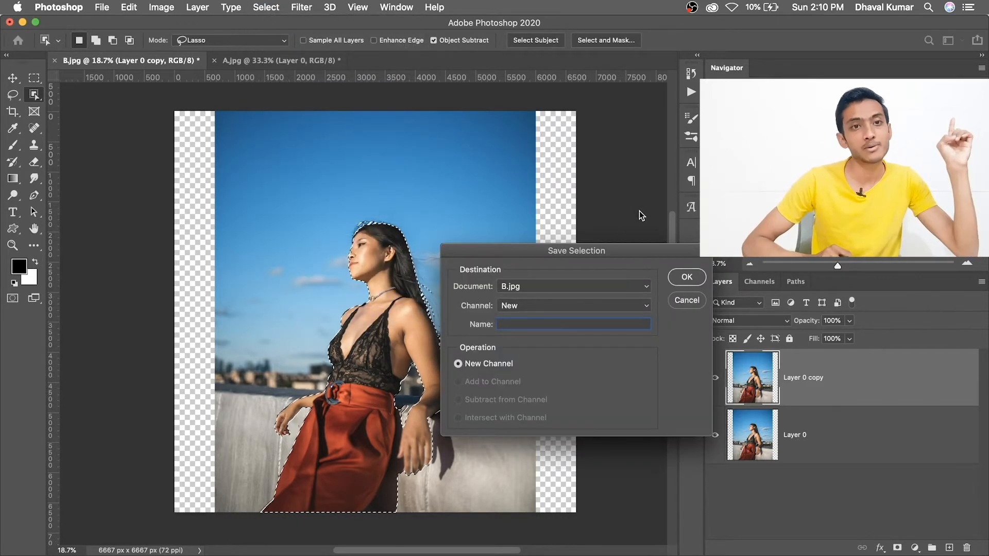
text(Subjec)
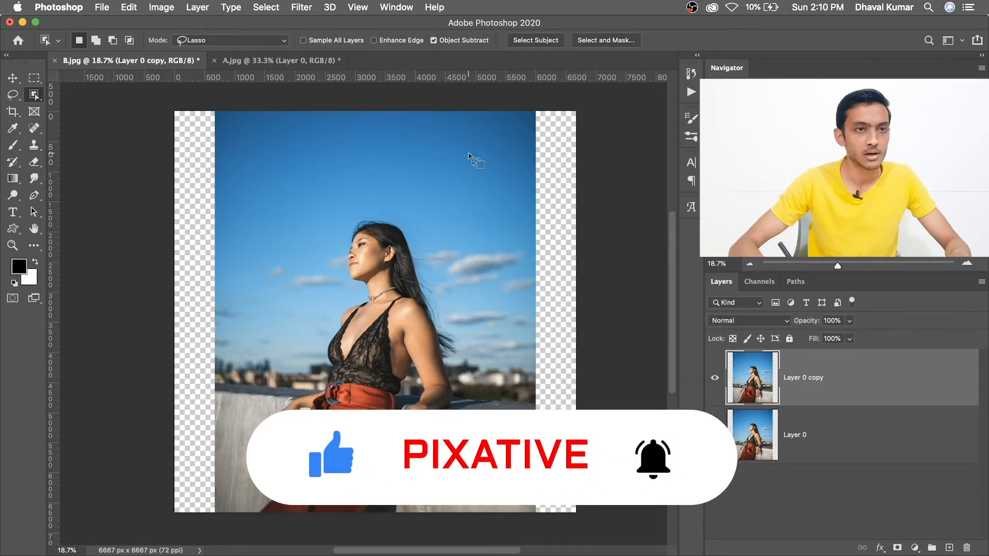
click(129, 6)
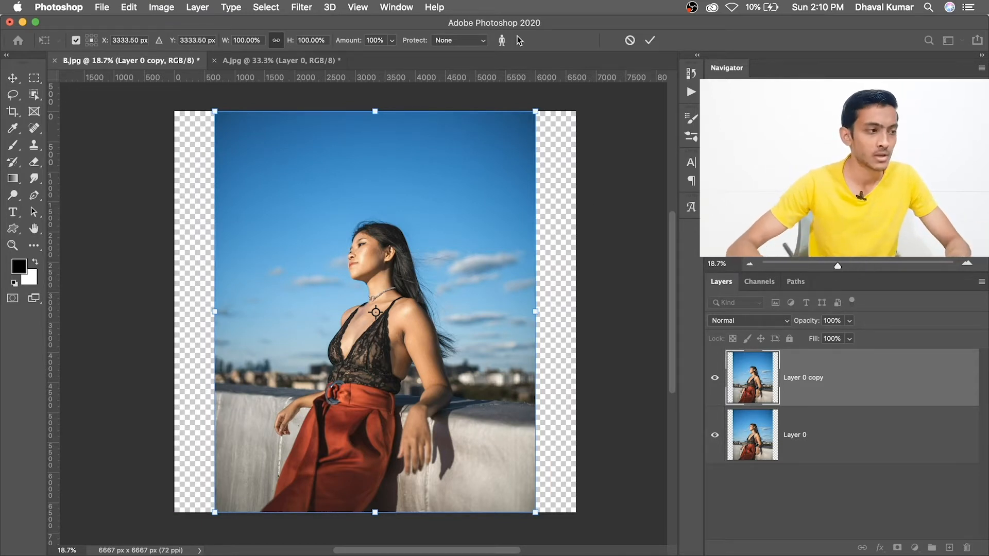
- Set Content-Aware Scale to protect the saved Subject channel
click(459, 40)
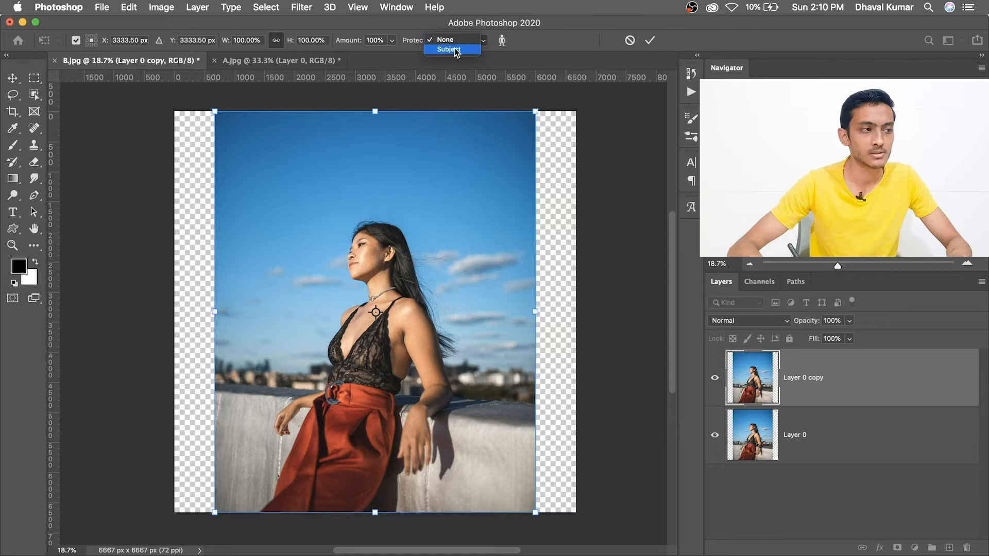
click(449, 50)
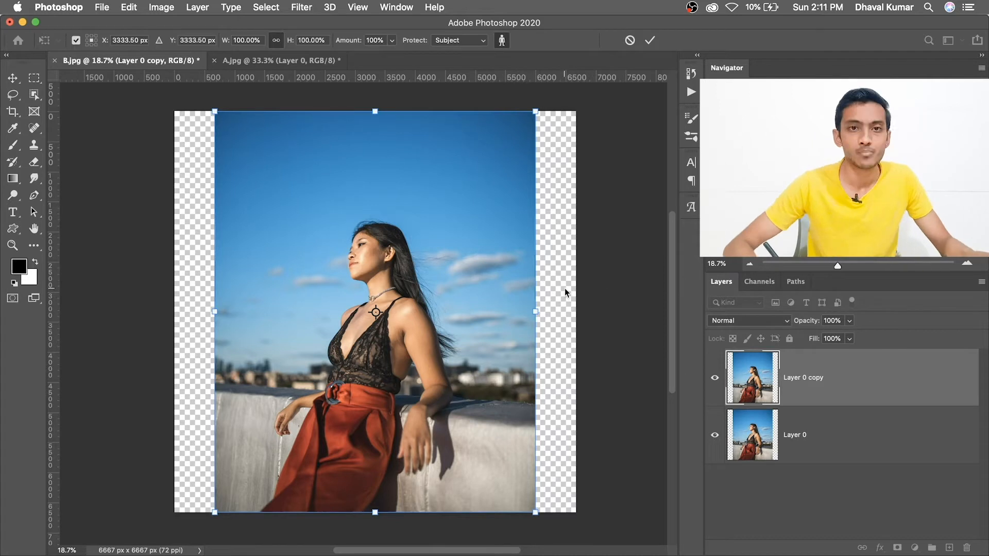
mouse_move(536, 311)
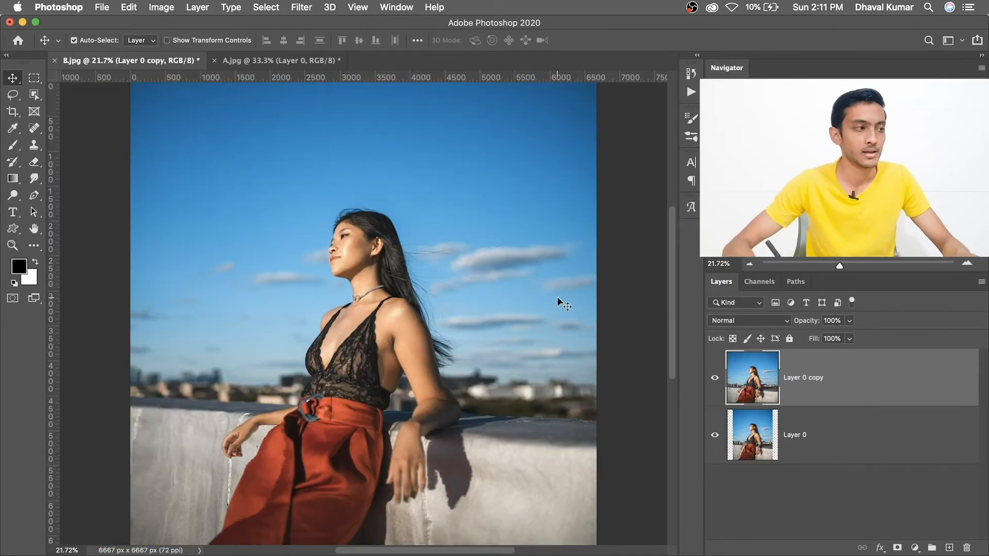
- Switch to the red car photo A.jpg and ready the Quick Selection tool after trying Content-Aware Scale
click(277, 59)
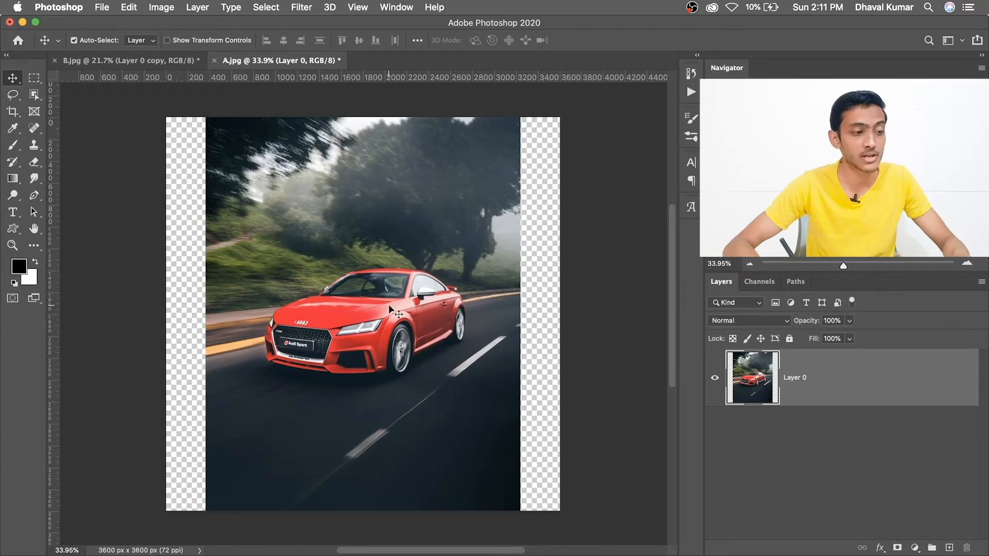
click(129, 7)
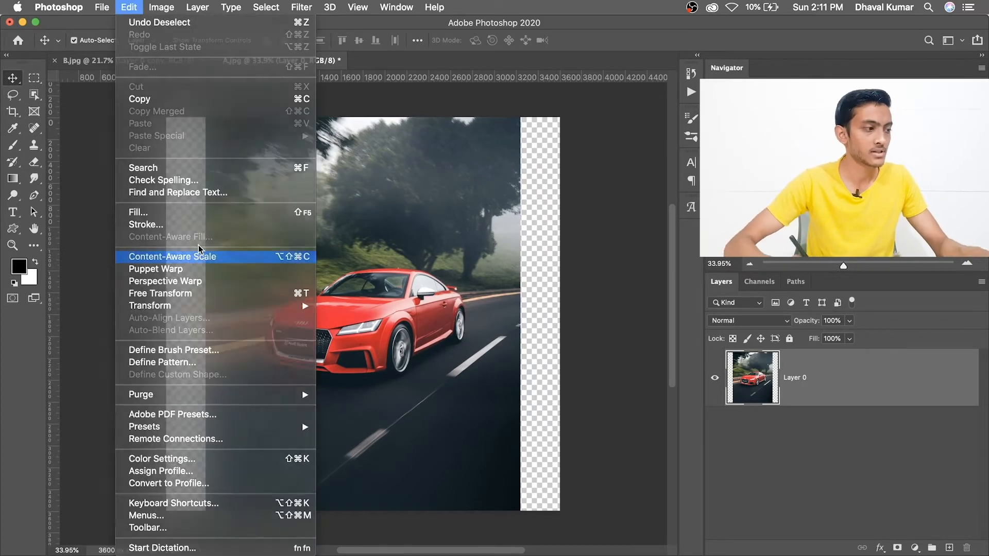
click(172, 256)
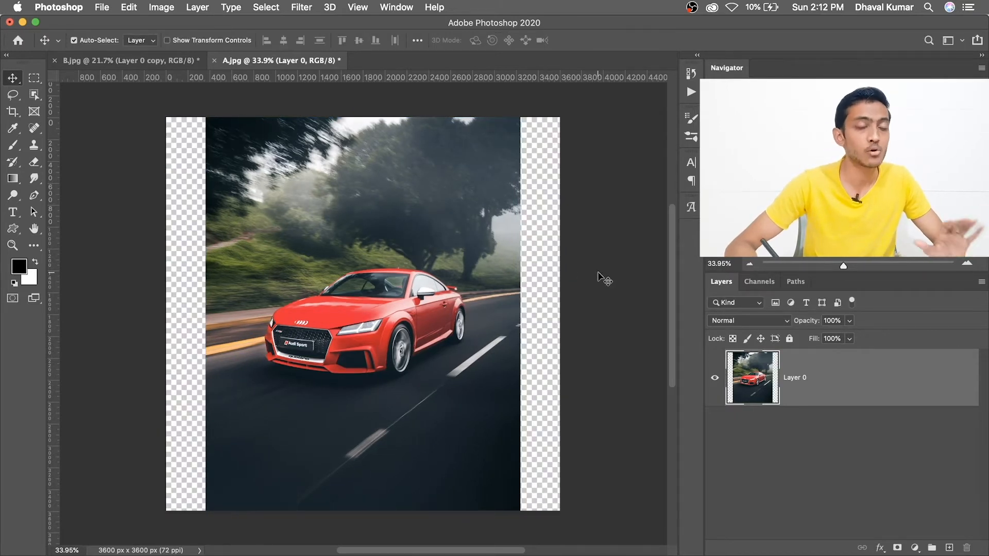
click(35, 95)
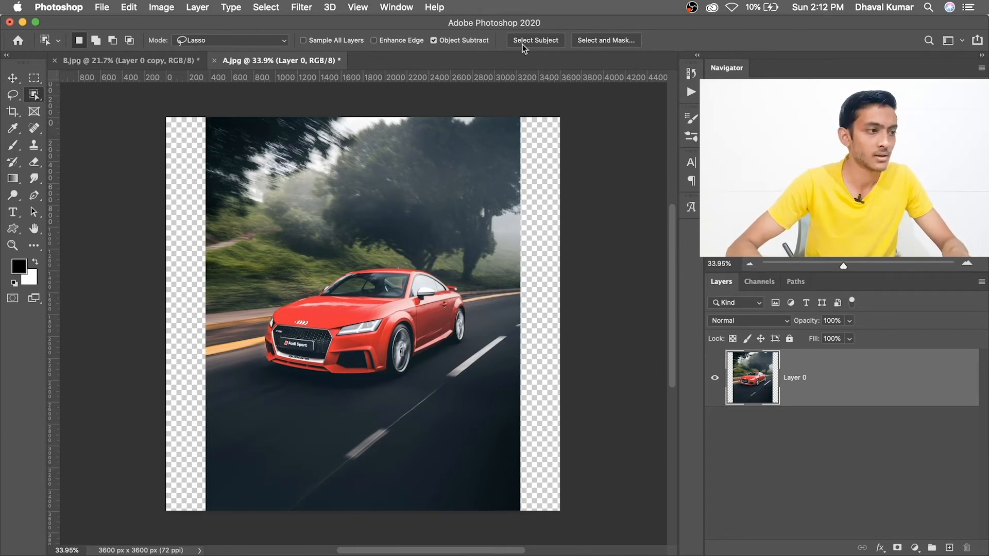
- Select the red car with Select Subject and save it as a channel named Car, dismissing a repeated save
click(266, 7)
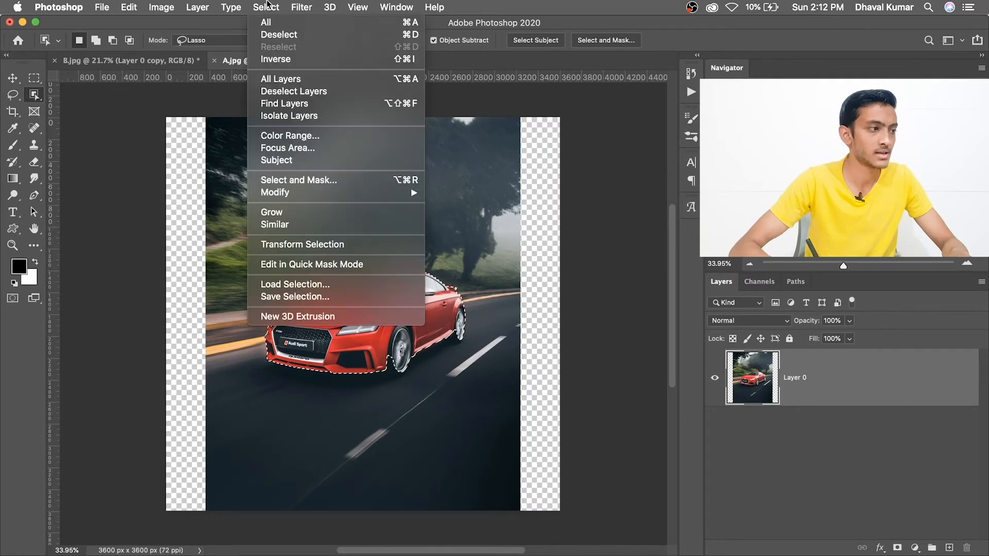
click(294, 297)
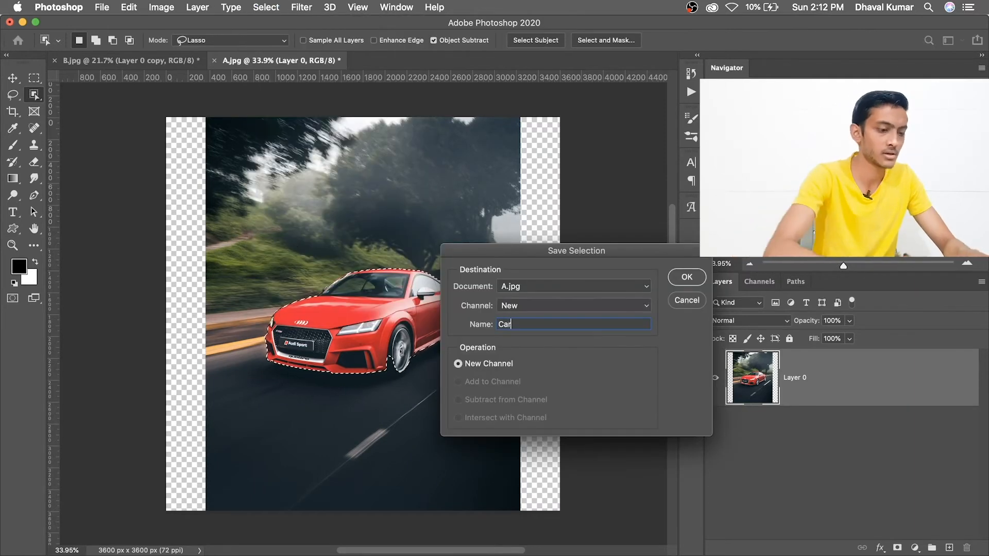
click(686, 277)
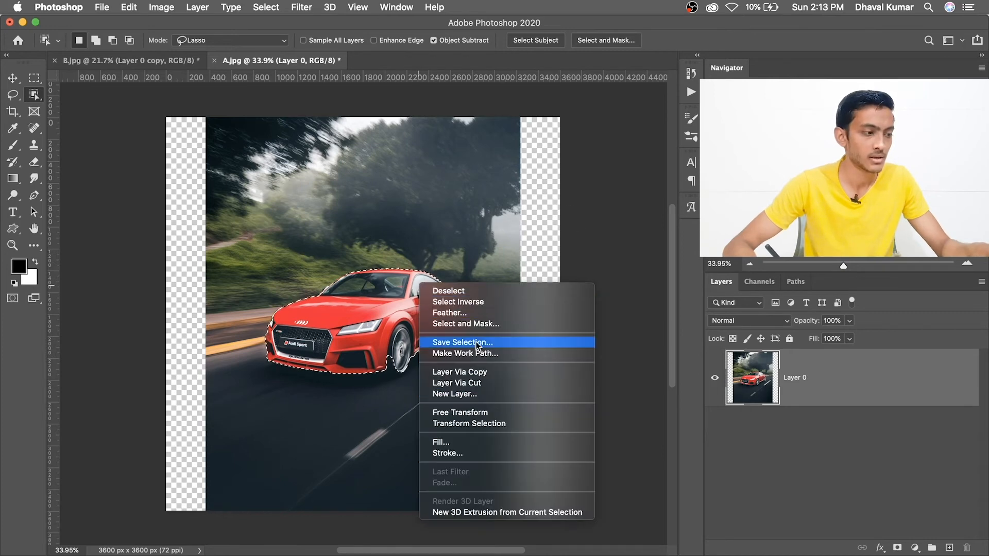
click(462, 342)
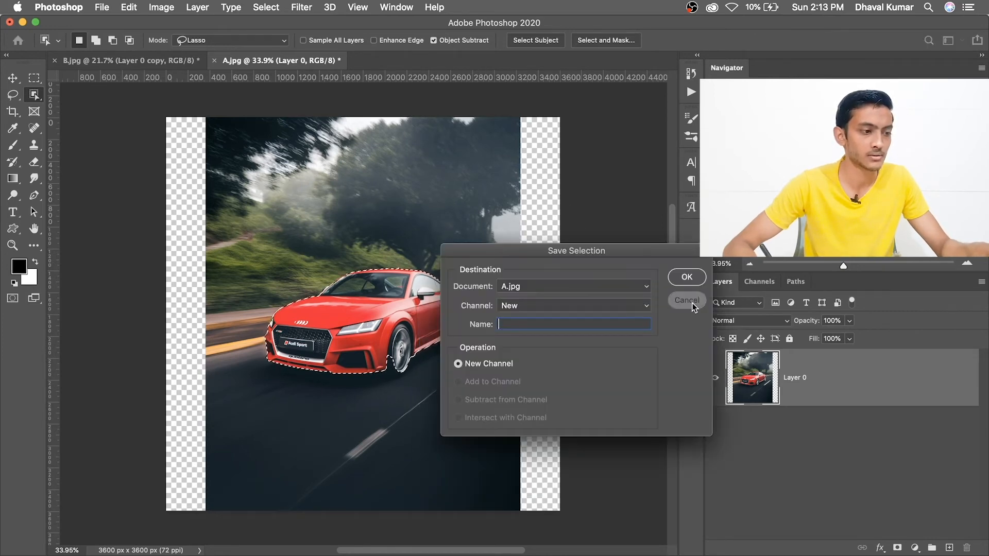
click(128, 6)
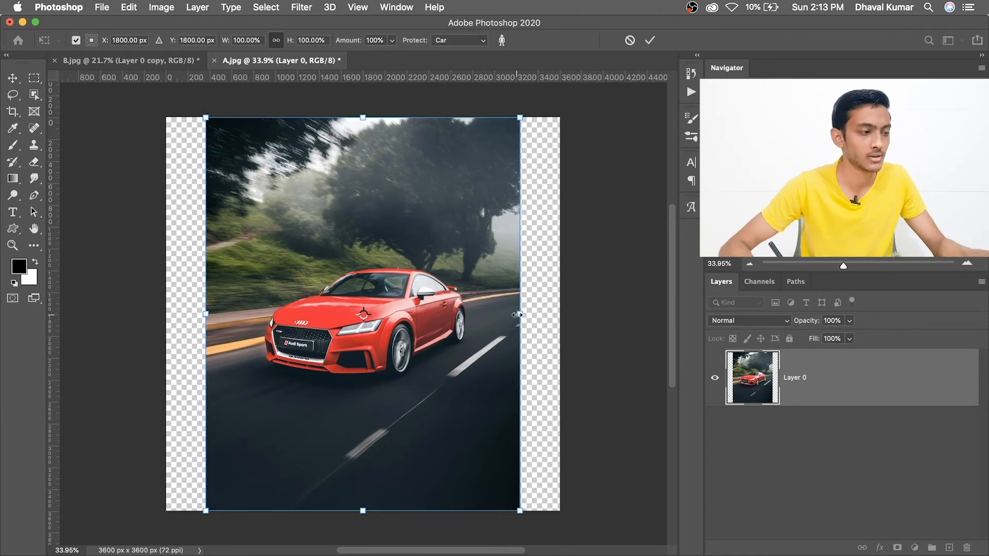
- Stretch the car photo sideways to the canvas edges with the Car channel protected
drag(518, 314, 558, 314)
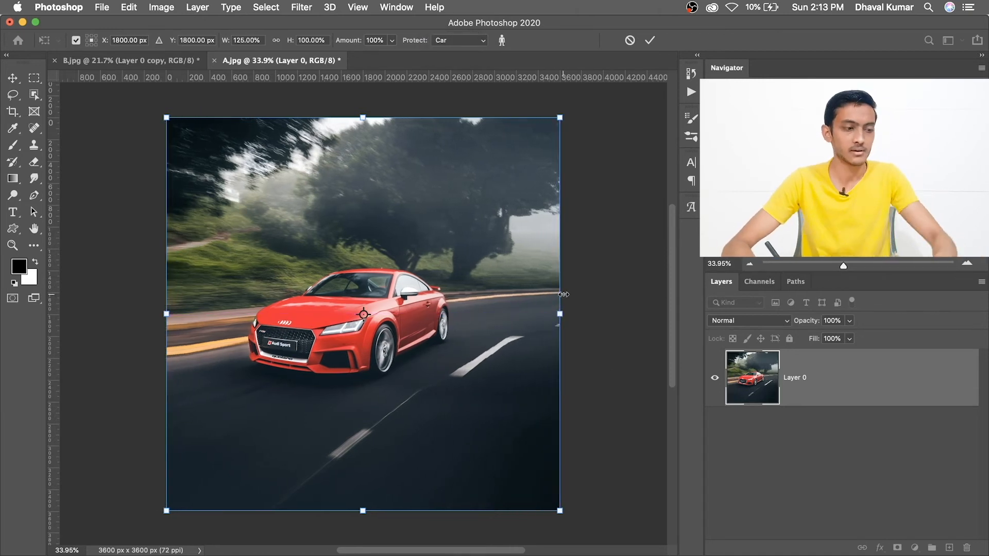